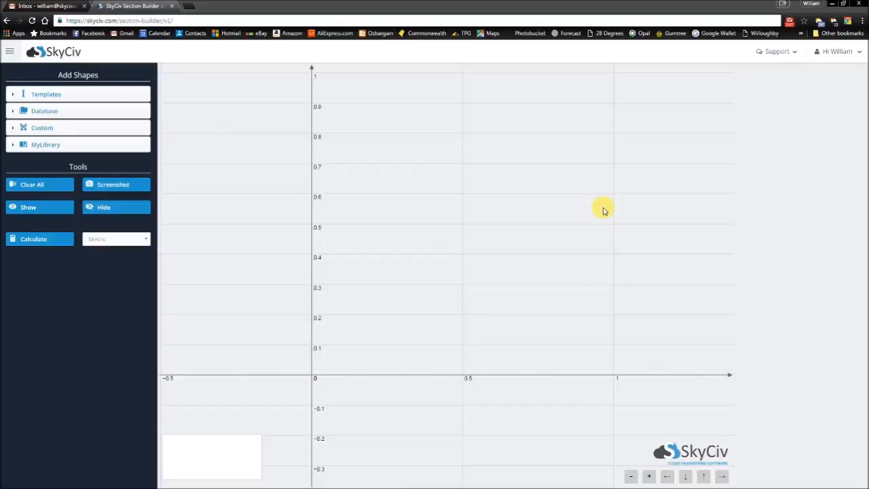
mouse_move(185, 185)
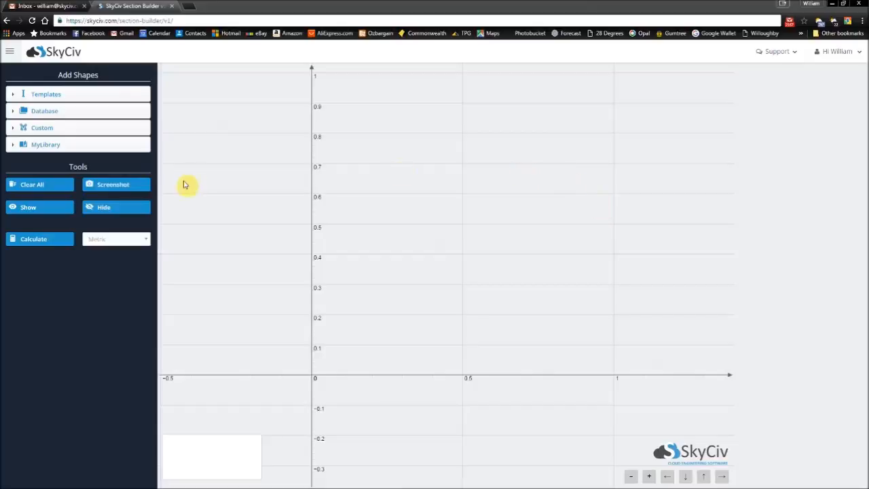
Step: Add a custom points shape, giving a default four-point rounded trapezoid on the canvas
left_click(41, 127)
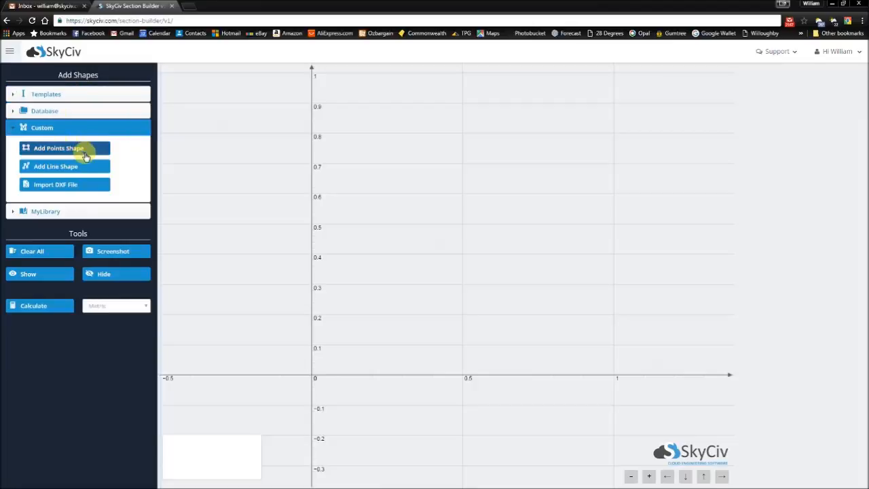
left_click(59, 148)
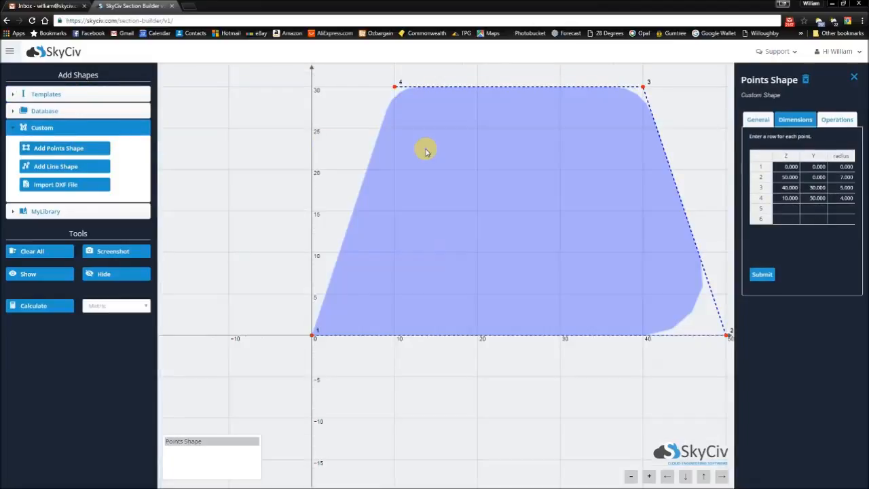
mouse_move(418, 155)
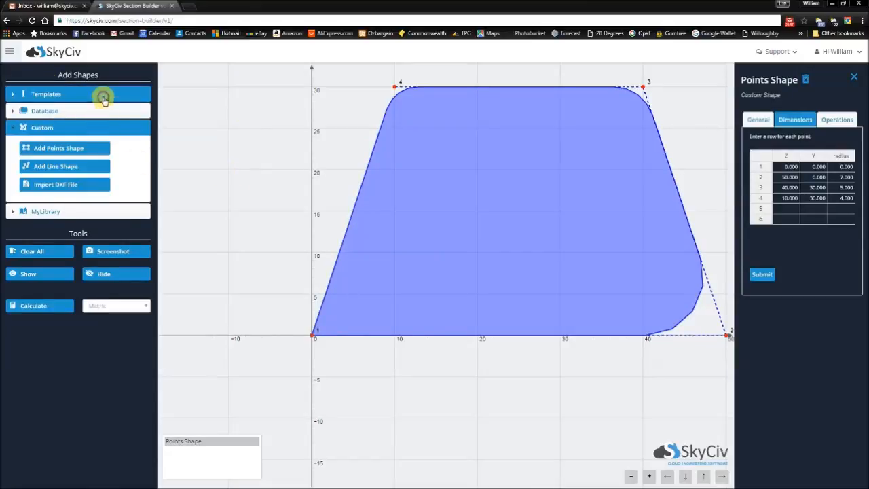
Step: Load the Rectangular template, 200 high by 20 wide, and review its General and Dimensions settings
left_click(46, 93)
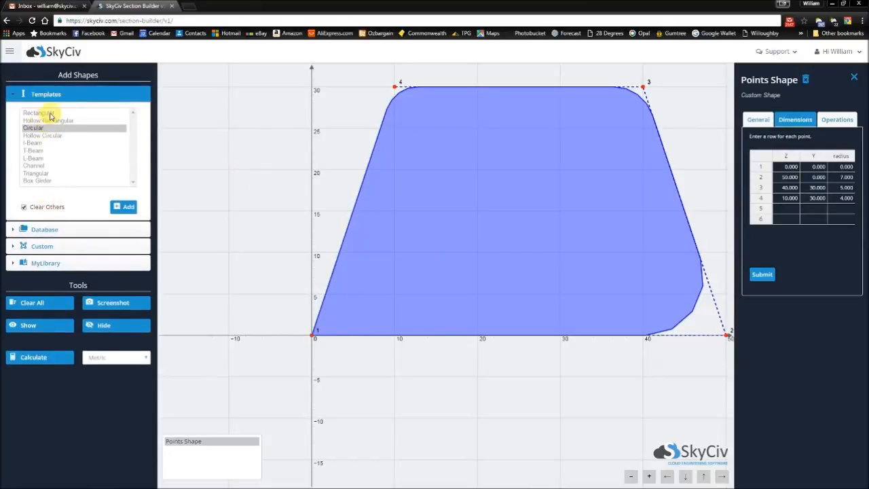
left_click(38, 113)
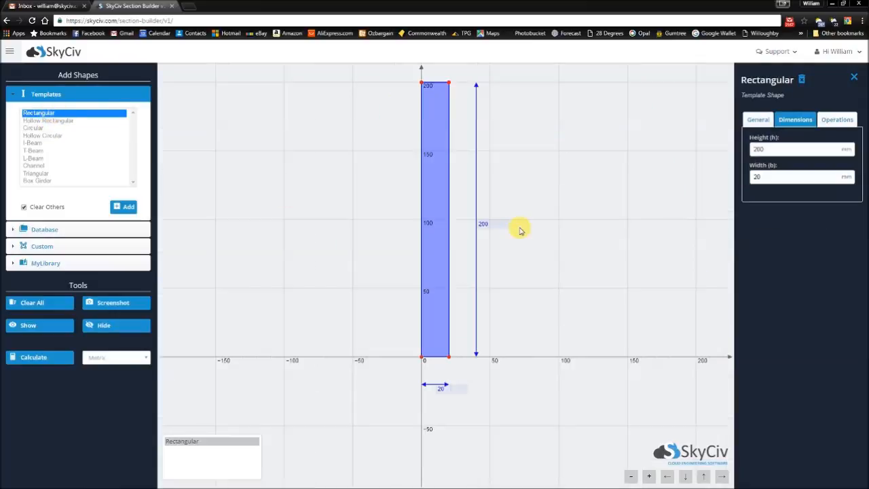
mouse_move(421, 110)
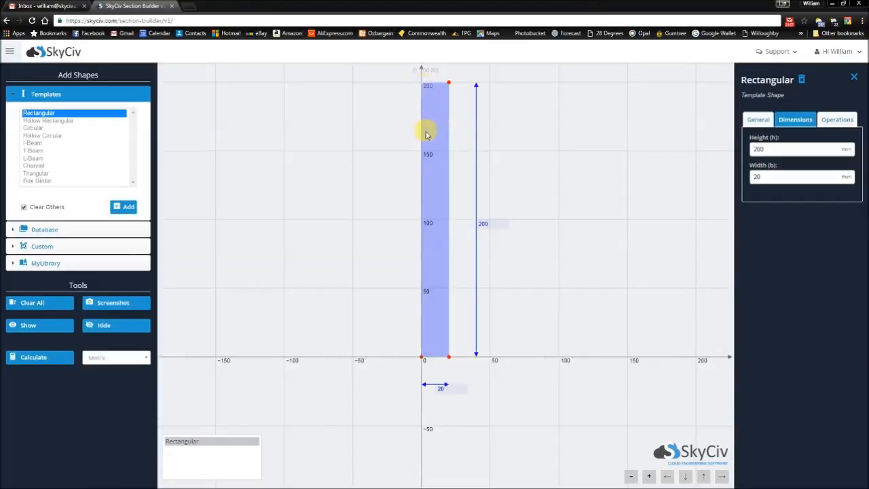
left_click(758, 119)
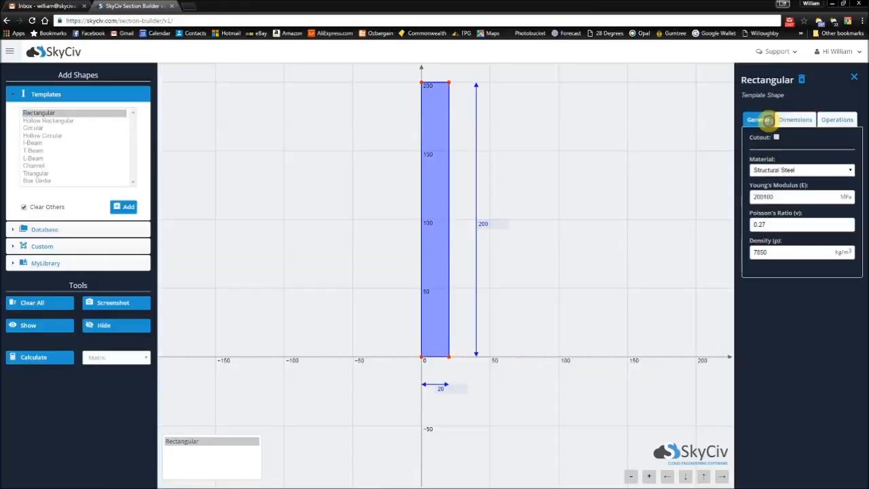
left_click(794, 120)
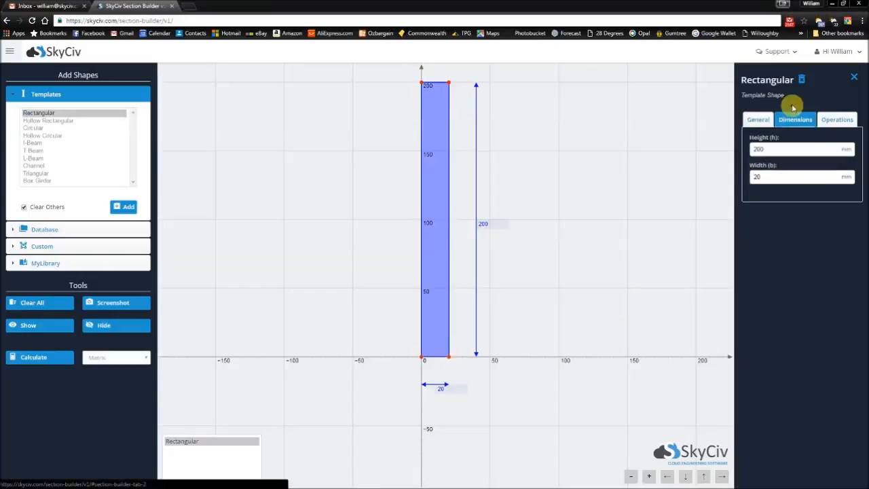
mouse_move(784, 171)
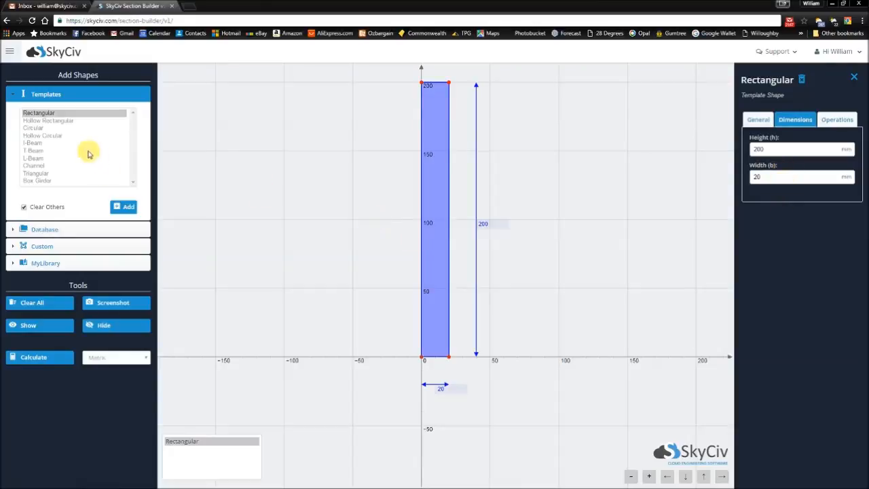
mouse_move(46, 127)
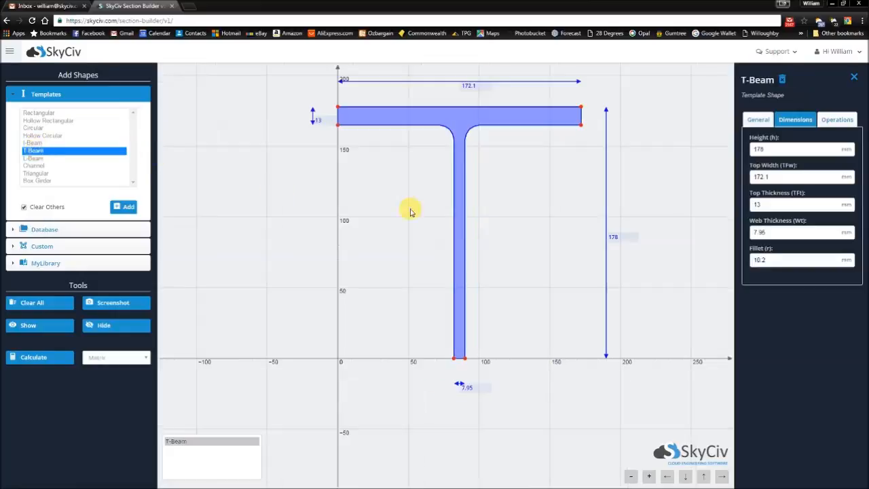
mouse_move(573, 133)
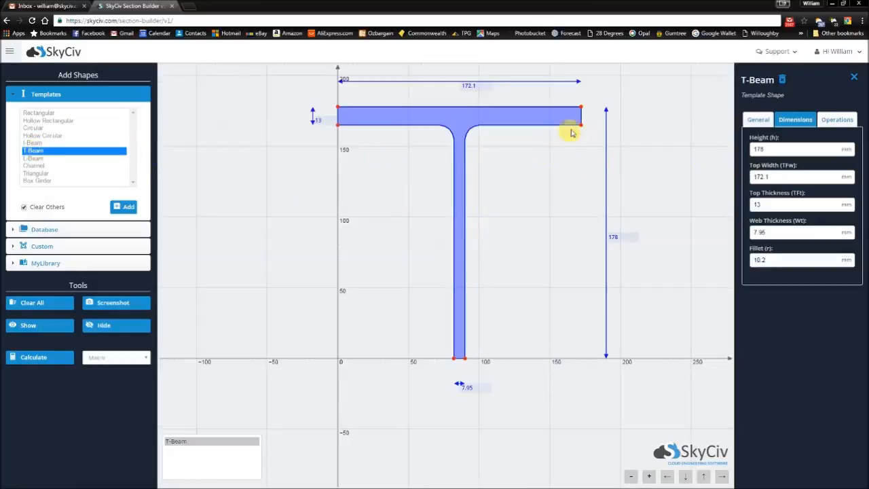
mouse_move(334, 111)
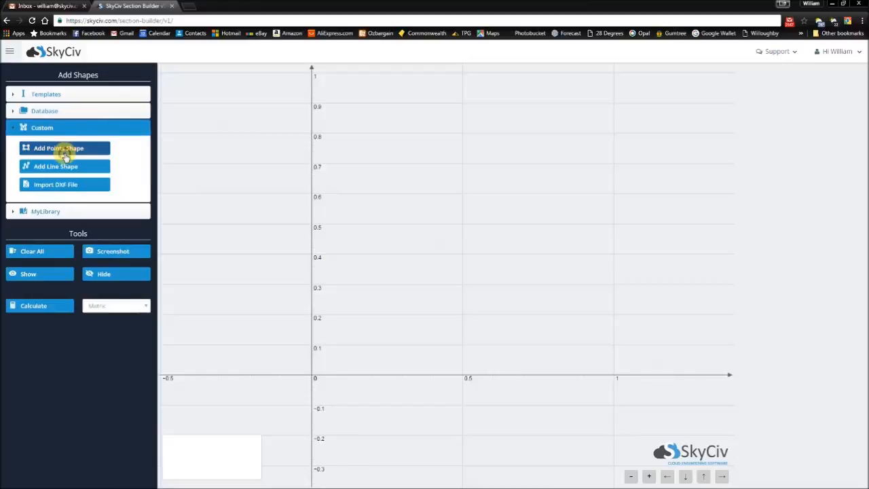
Step: Add a new custom points shape and start editing its point table
left_click(58, 148)
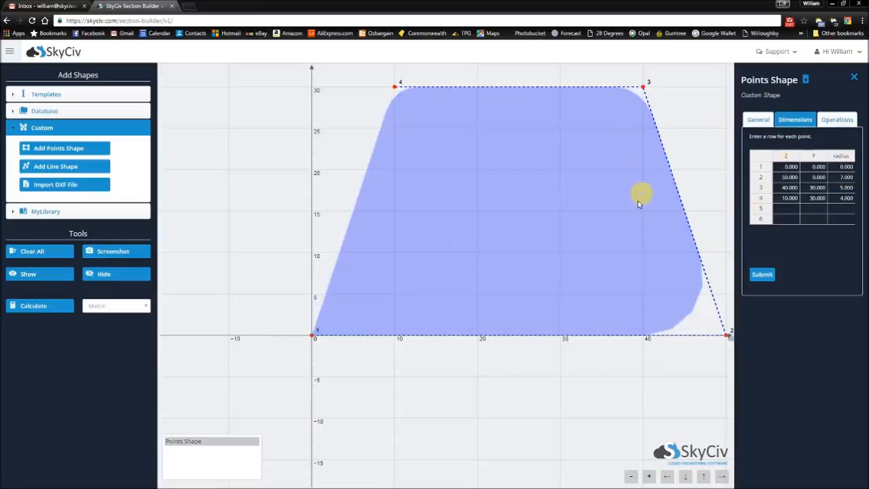
mouse_move(635, 209)
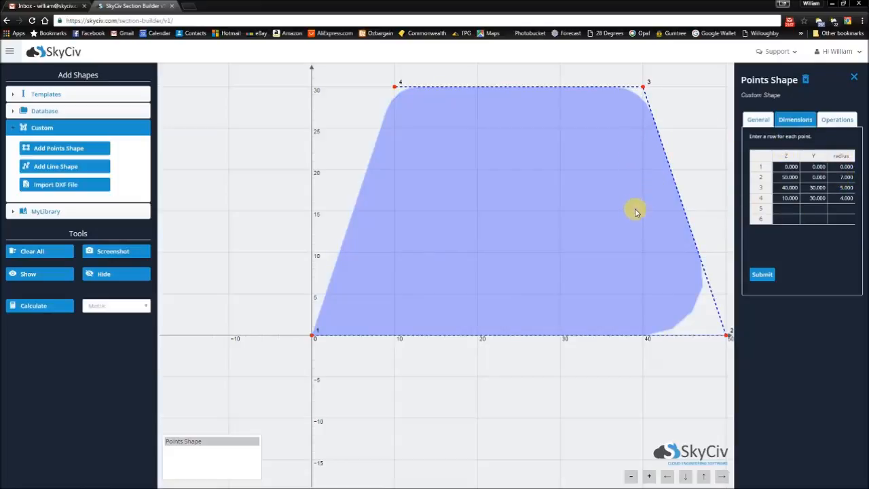
key("shift")
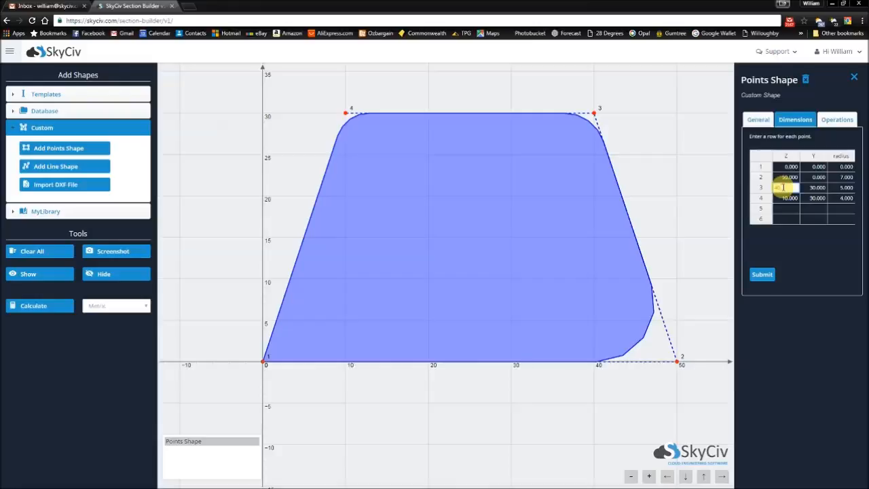
mouse_move(794, 101)
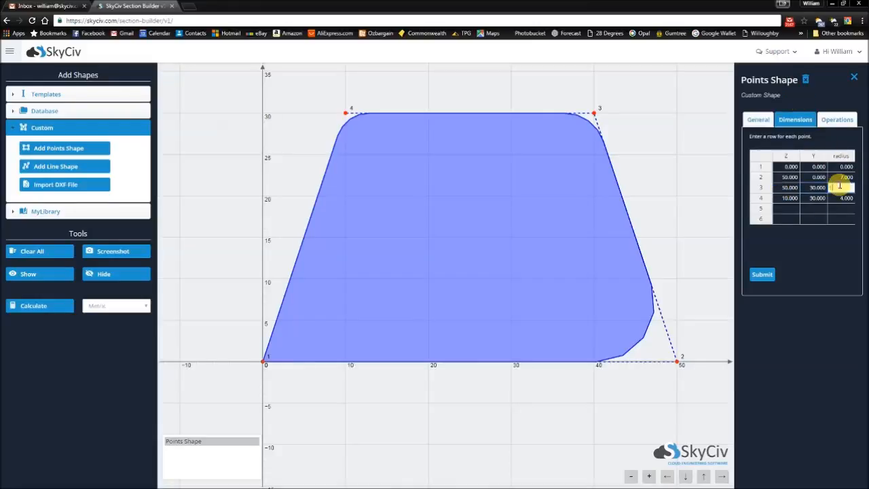
Step: Set points (0,0), (50,0), (50,30), (40,50), (0,50) with radius 10 at point 5
left_click(844, 176)
type("0")
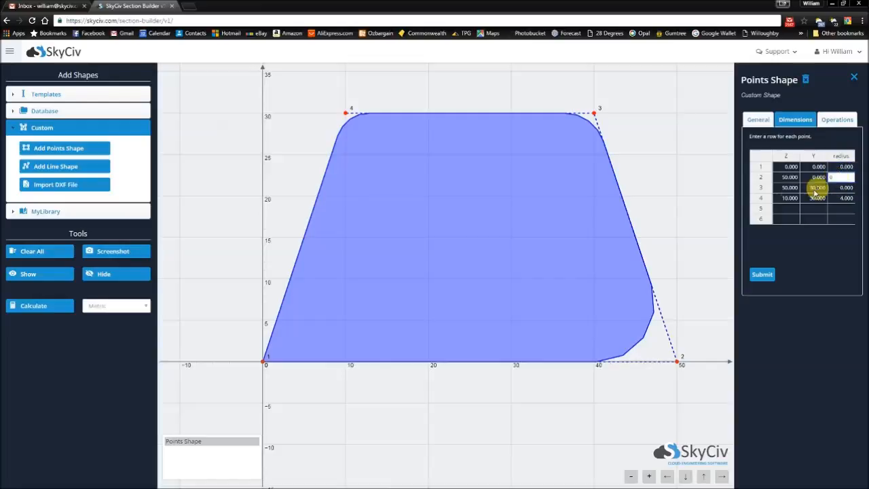
left_click(788, 199)
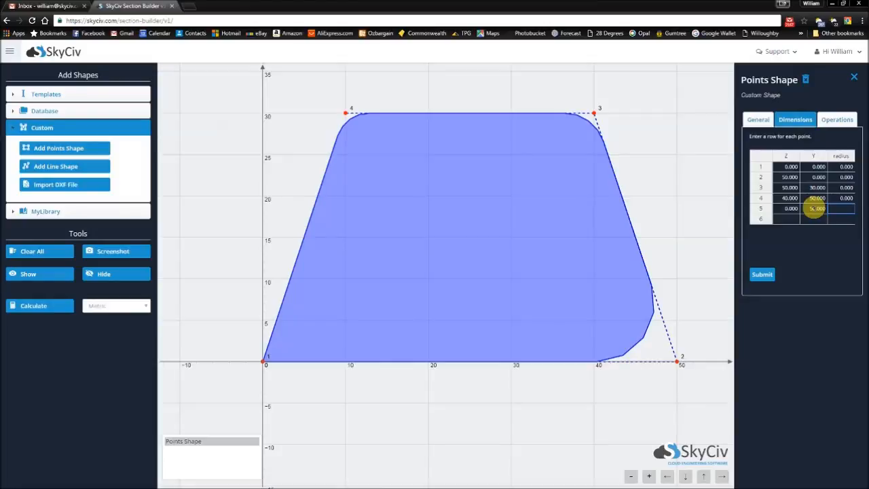
type("10.000")
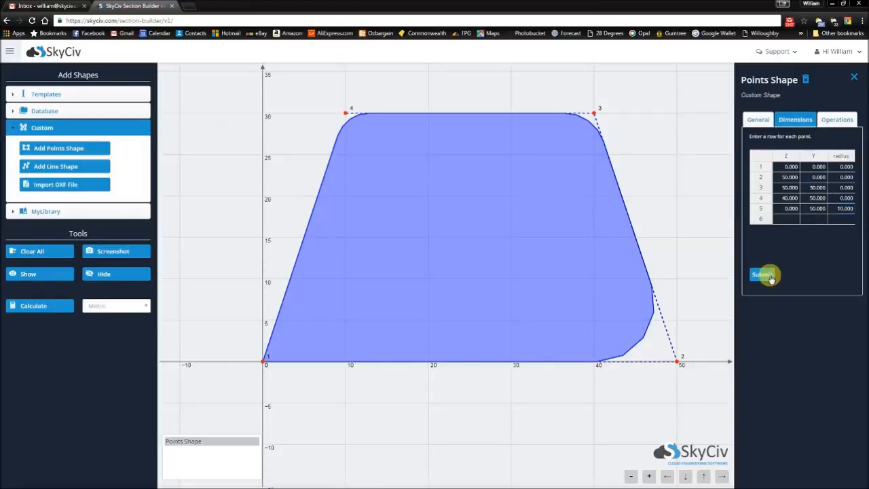
Step: Submit the points table so the five-point shape with its 10 fillet is redrawn
left_click(761, 275)
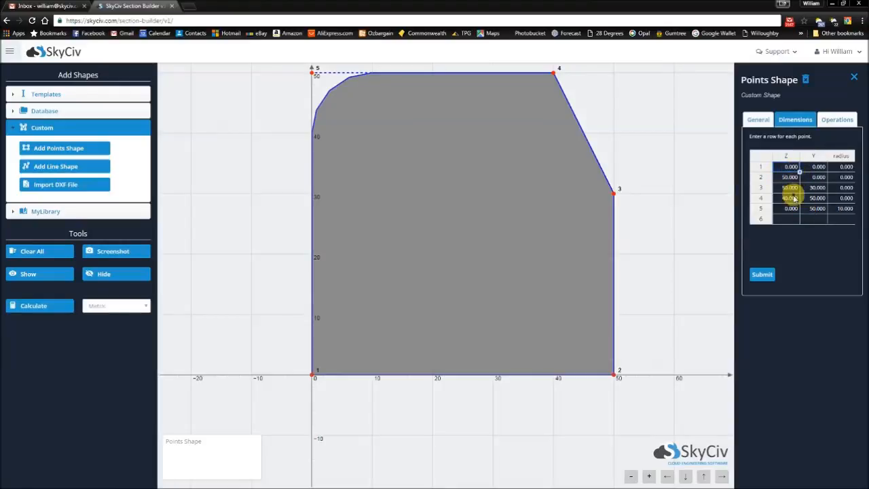
left_click(790, 166)
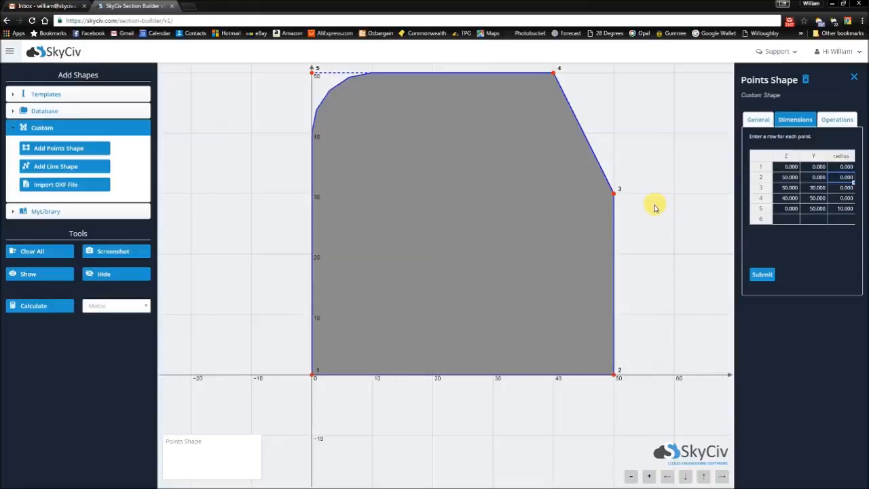
left_click(630, 476)
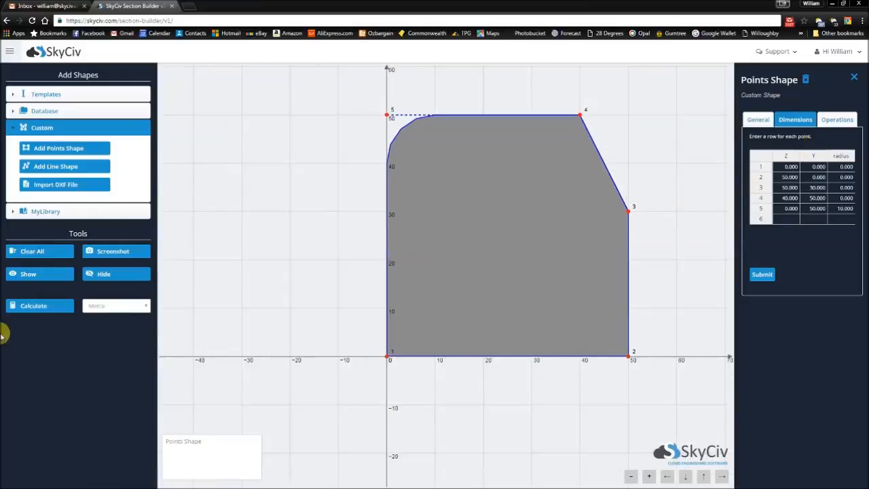
left_click(33, 306)
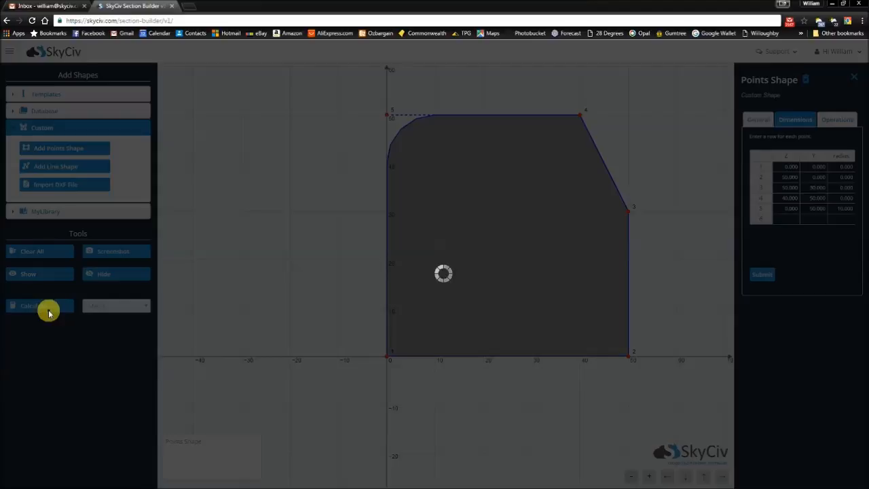
Step: Calculate the section properties and review area, centroid, inertia and principal axes
left_click(33, 305)
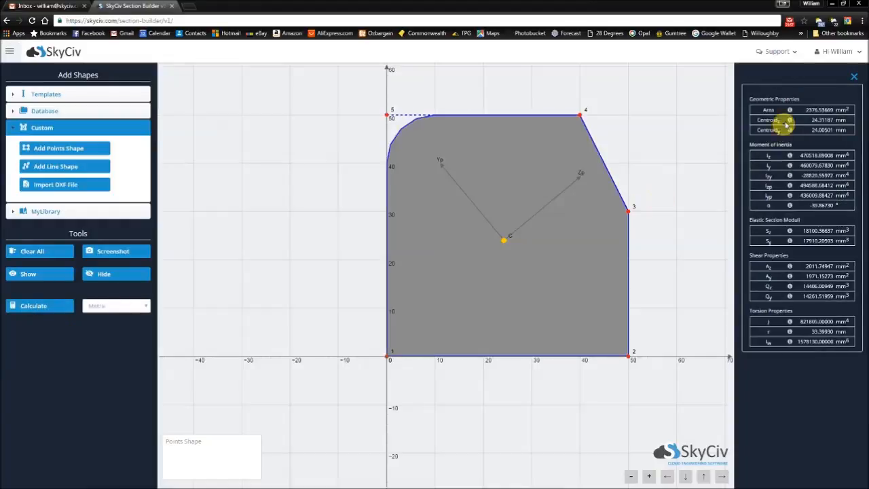
left_click(535, 114)
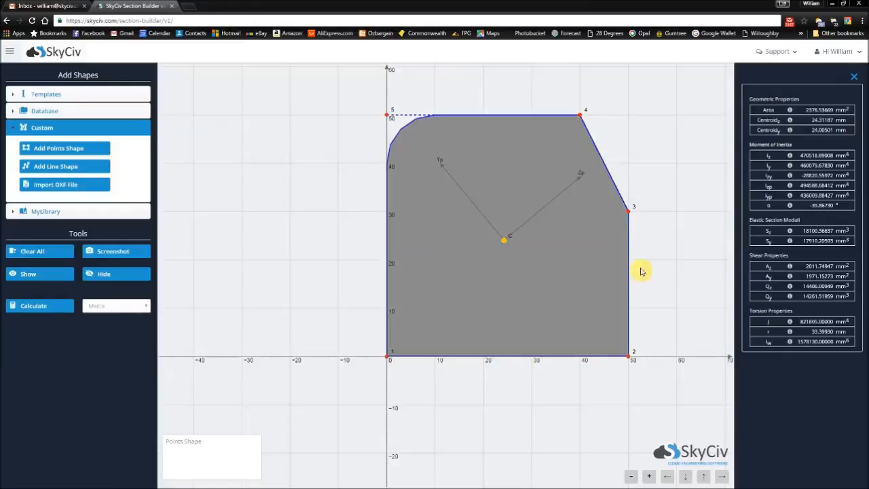
mouse_move(388, 112)
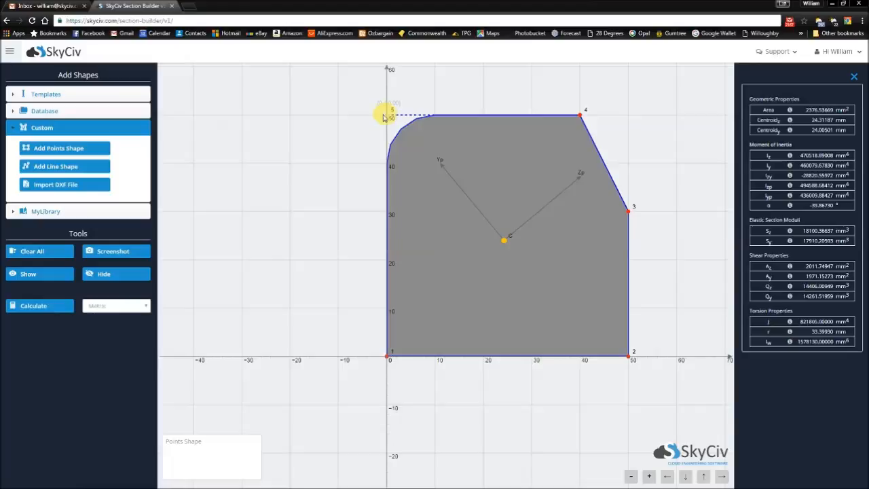
mouse_move(331, 175)
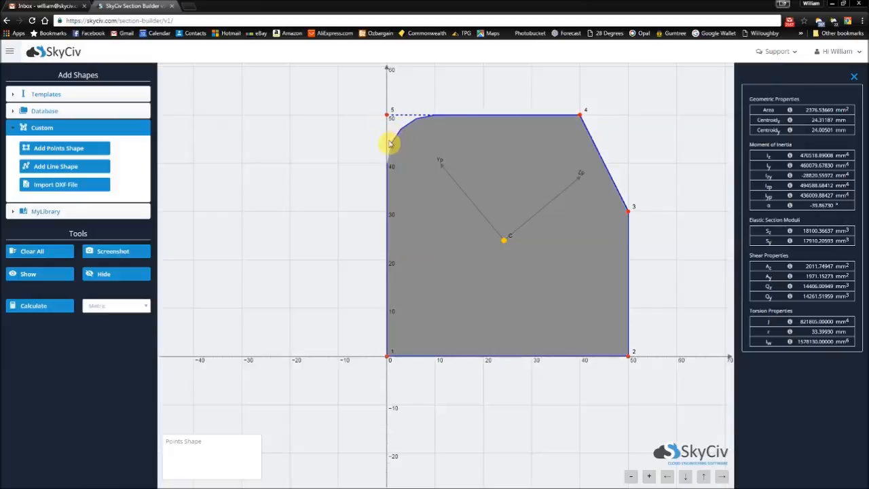
left_click(502, 239)
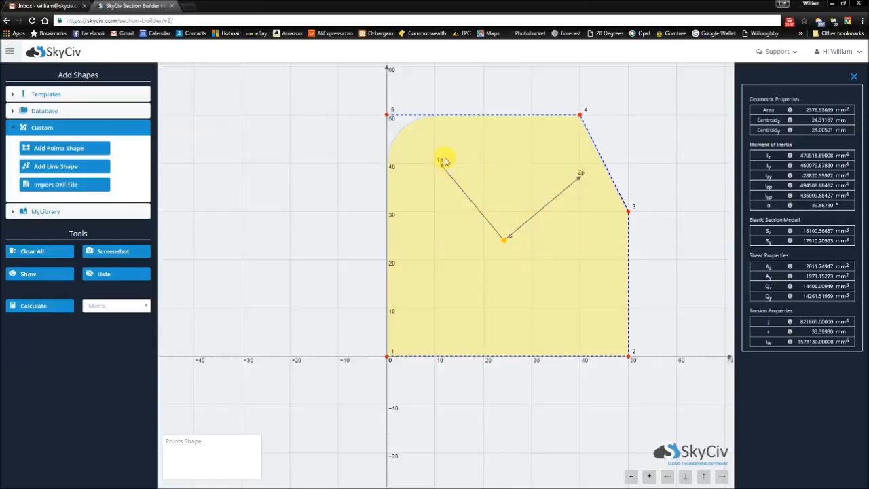
mouse_move(501, 243)
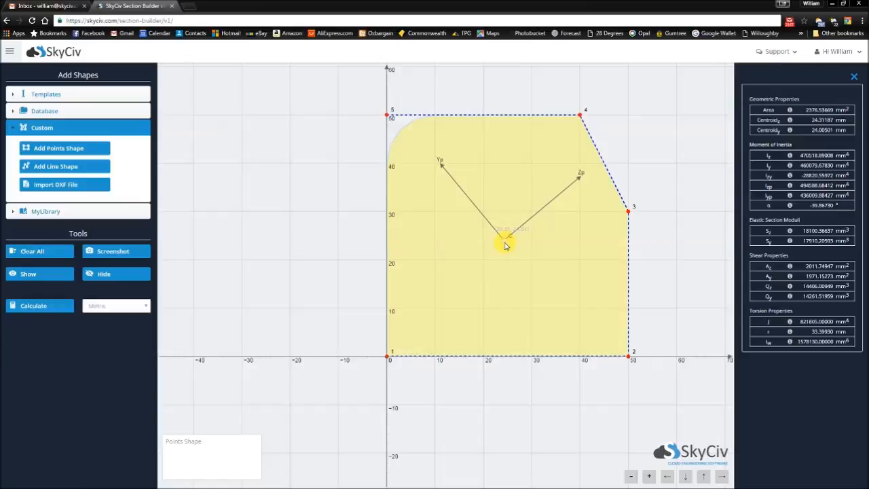
left_click(614, 232)
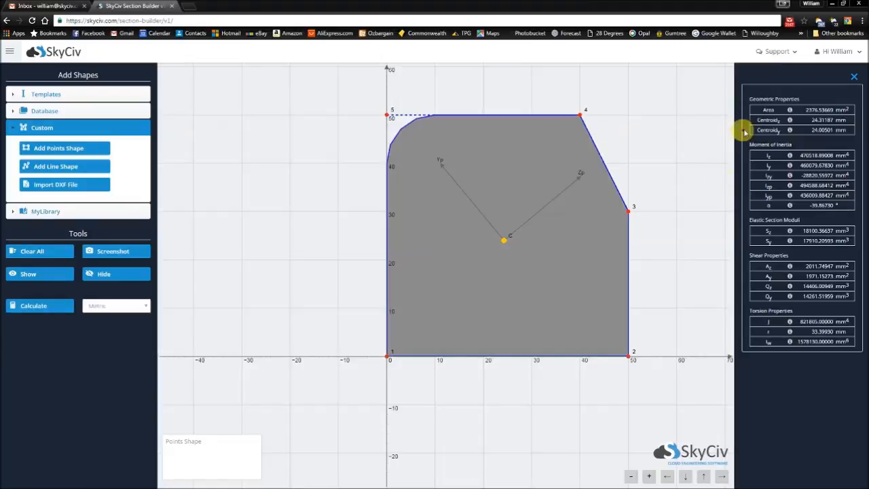
mouse_move(808, 89)
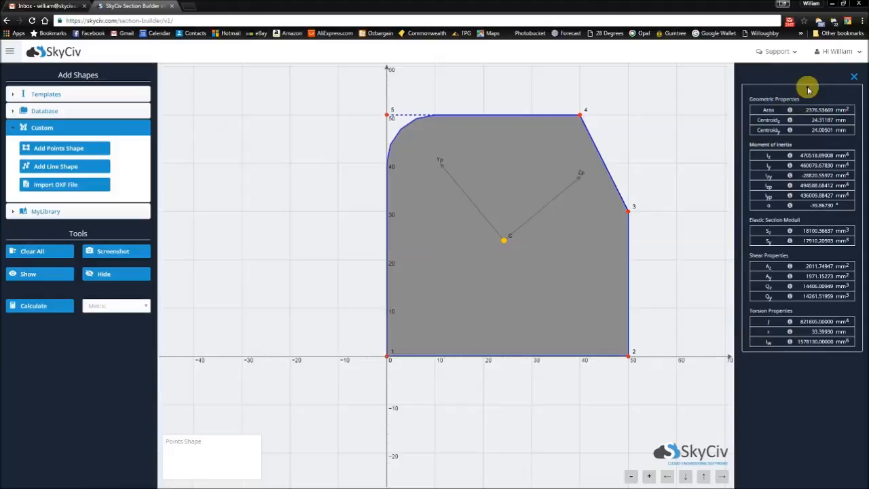
mouse_move(352, 135)
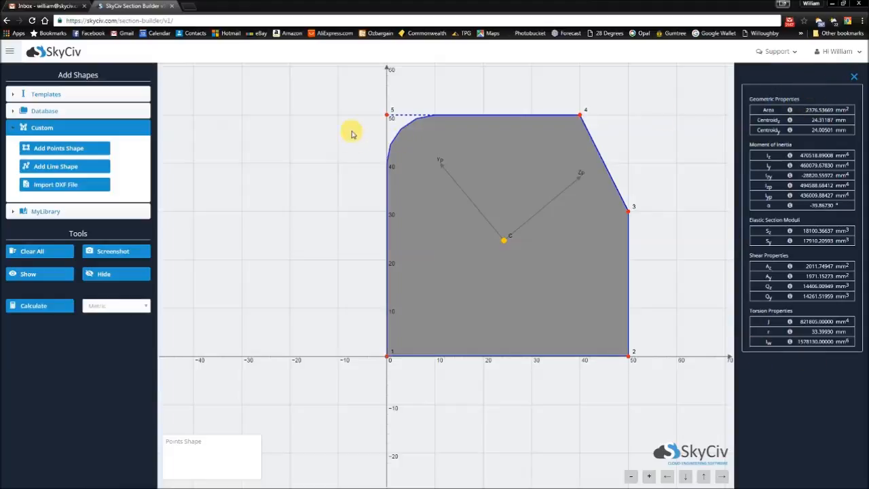
mouse_move(428, 104)
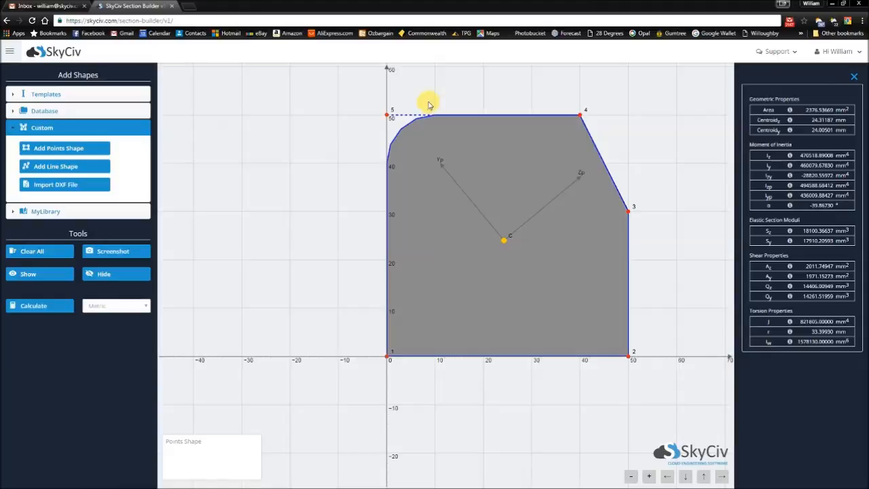